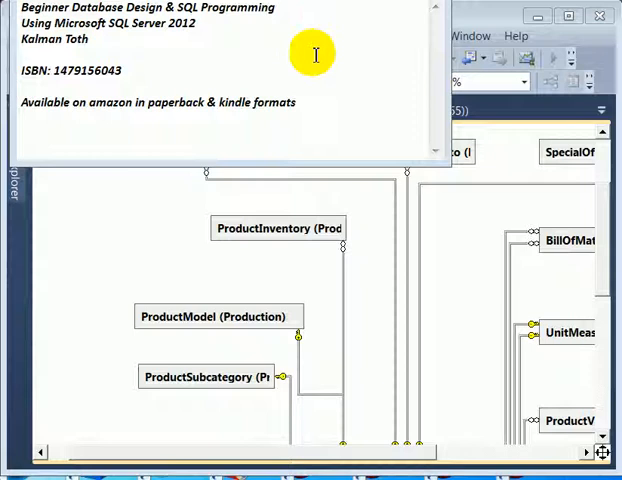
{"action": "mouse_move", "coordinate": [322, 122]}
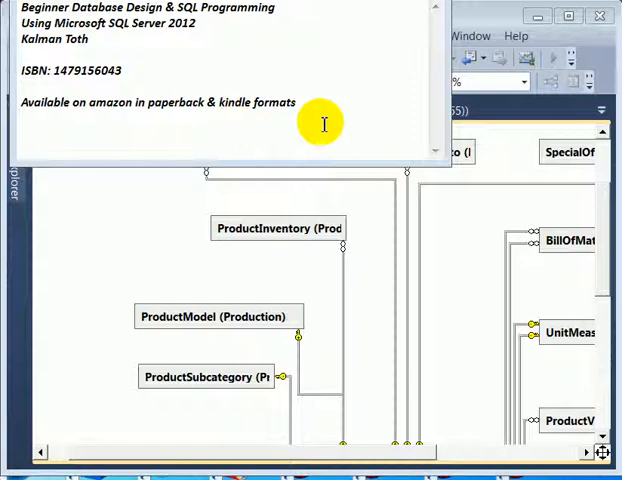
- Review the SELECT ... INTO OrderHighlight script joining SalesOrderHeader to SalesOrderDetail
{"action": "double_click", "coordinate": [40, 70]}
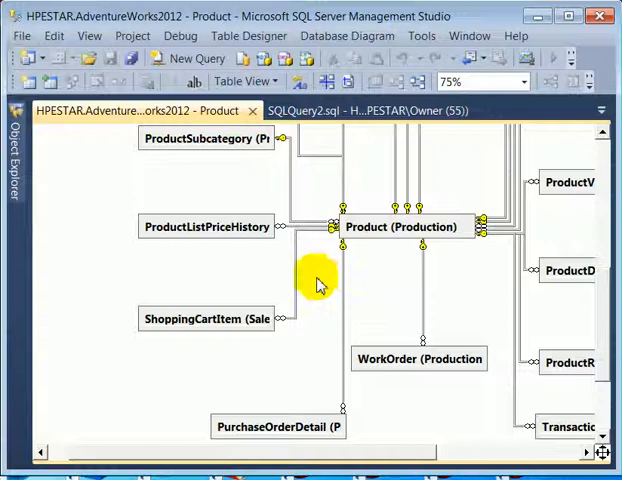
{"action": "mouse_move", "coordinate": [330, 296]}
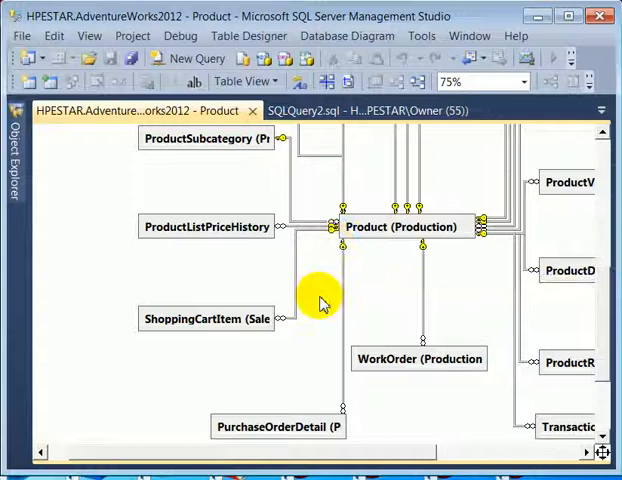
{"action": "mouse_move", "coordinate": [220, 336]}
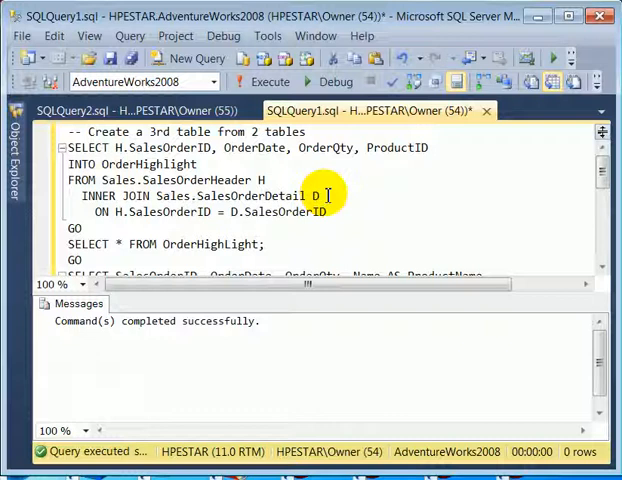
{"action": "mouse_move", "coordinate": [348, 178]}
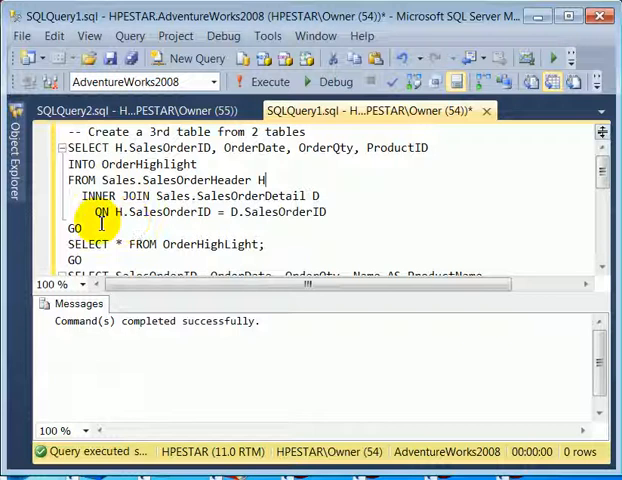
{"action": "left_click", "coordinate": [262, 82]}
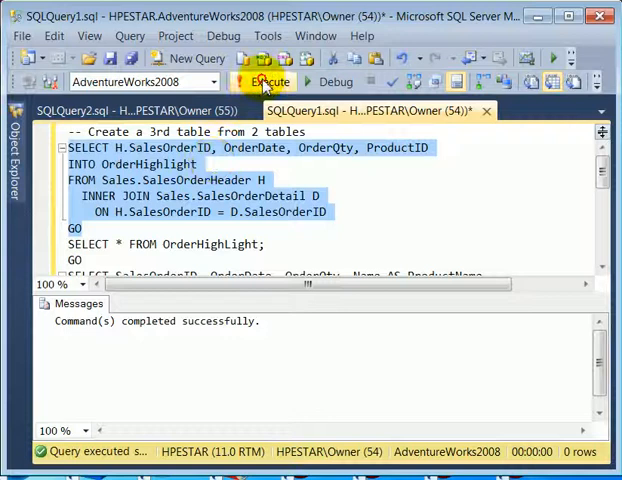
- Execute the table-creation query and list OrderHighlight's 121,317 rows with SELECT *
{"action": "left_click", "coordinate": [264, 82]}
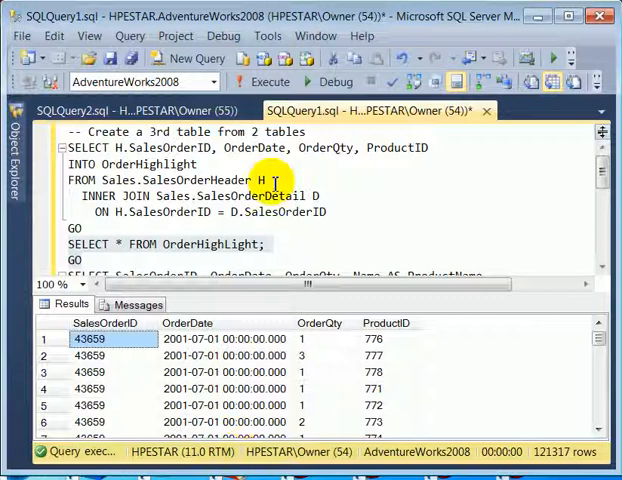
{"action": "mouse_move", "coordinate": [440, 232]}
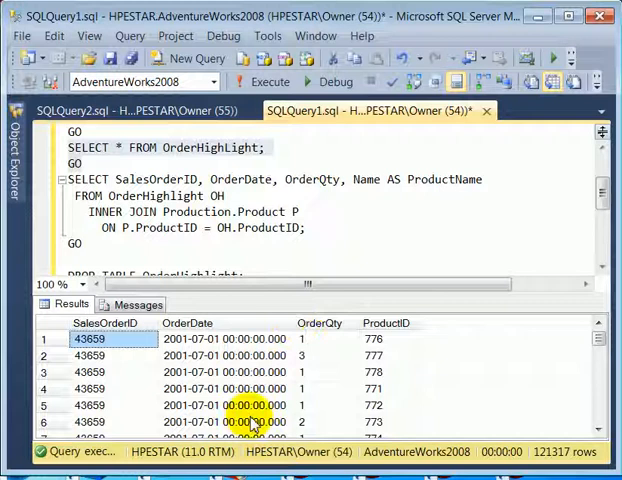
{"action": "left_click", "coordinate": [272, 82]}
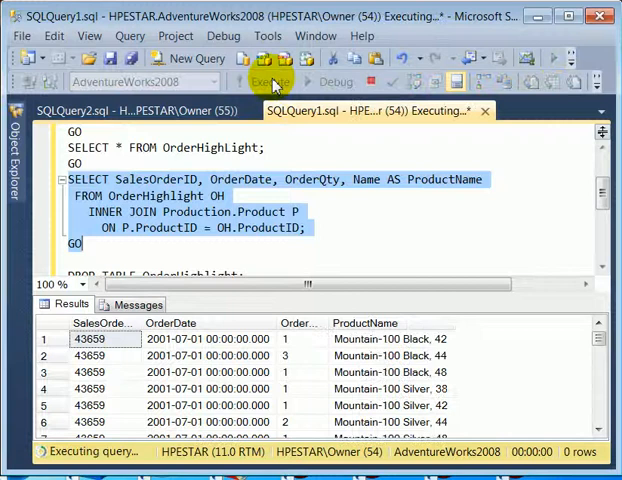
- Execute the join of OrderHighlight to Production.Product returning product names like Mountain-100 Black
{"action": "left_click", "coordinate": [270, 80]}
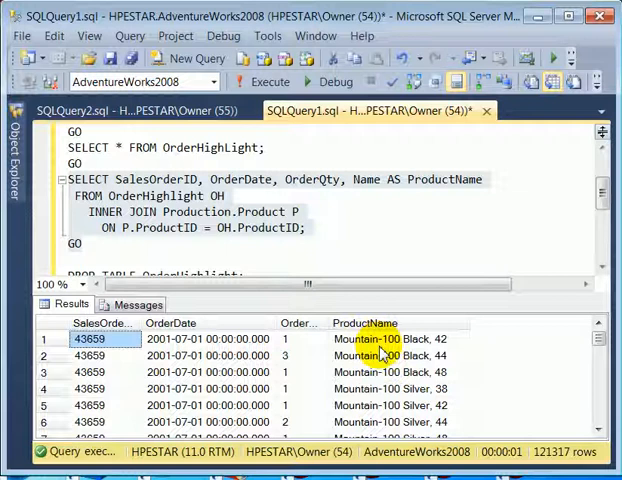
{"action": "mouse_move", "coordinate": [444, 358]}
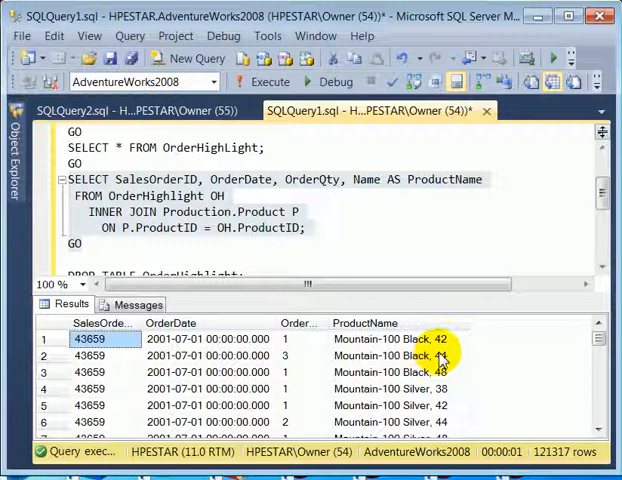
{"action": "mouse_move", "coordinate": [540, 338]}
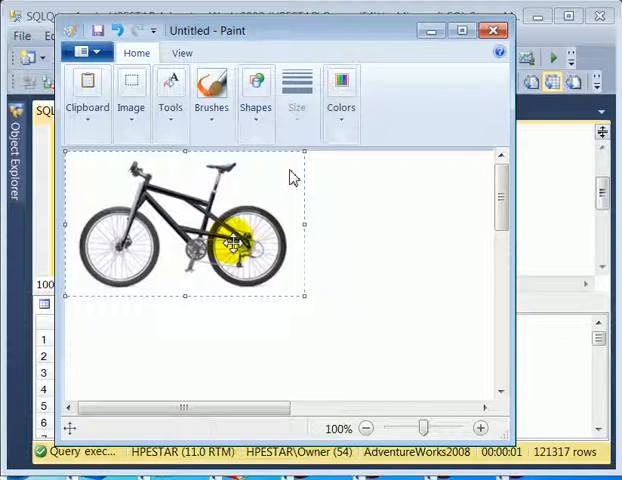
- Move the yellow highlight from the rear wheel onto the bicycle's crank
{"action": "left_click_drag", "start_coordinate": [236, 240], "coordinate": [200, 256]}
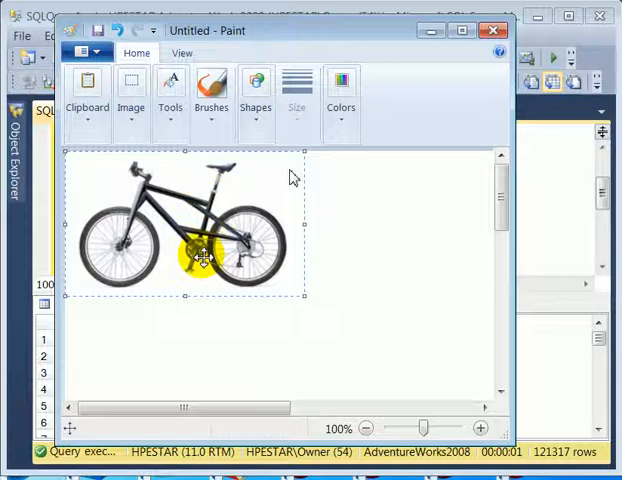